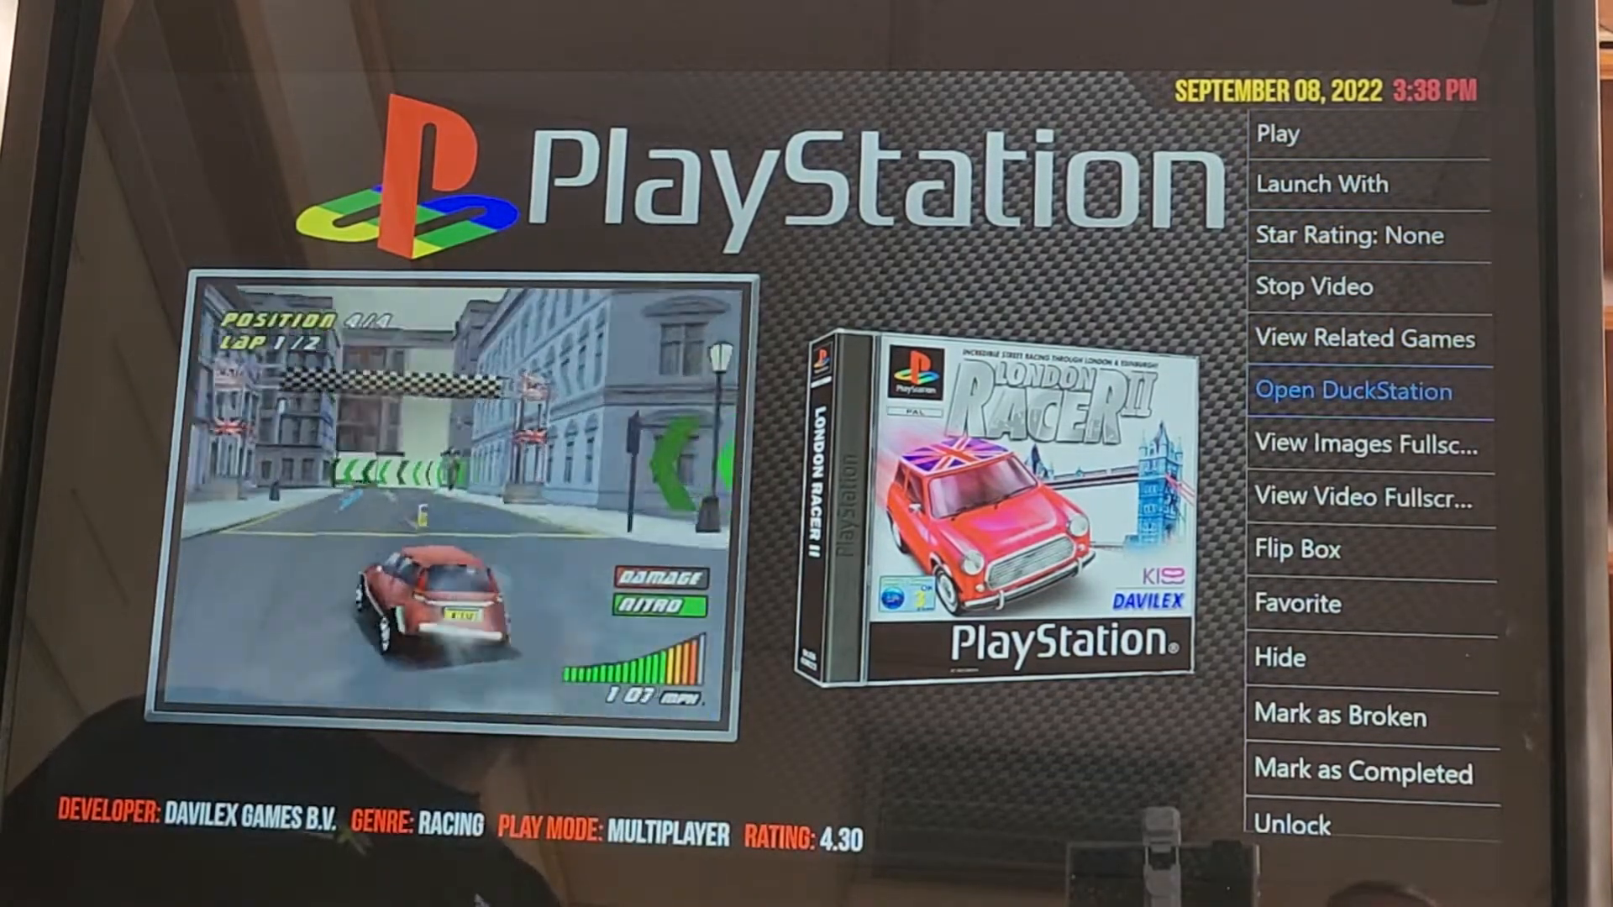
- Launch DuckStation for London Racer II from the BigBox game options menu
{"action": "left_click", "coordinate": [1351, 392]}
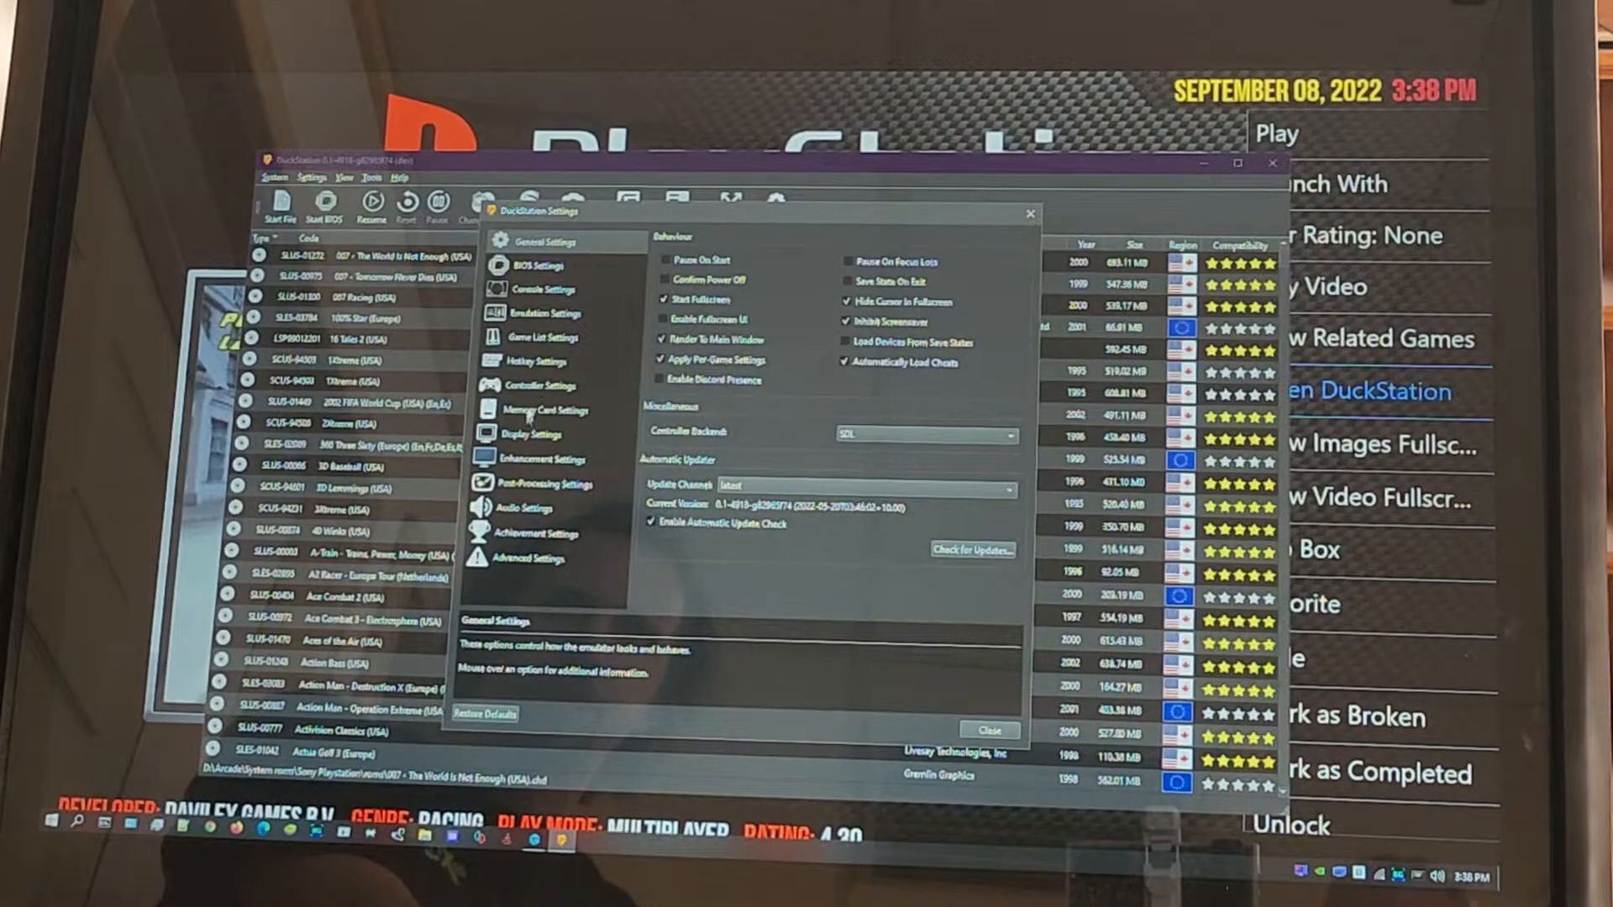
- Show the Controller Settings page with Port 1's analog DualShock bindings
{"action": "left_click", "coordinate": [527, 384]}
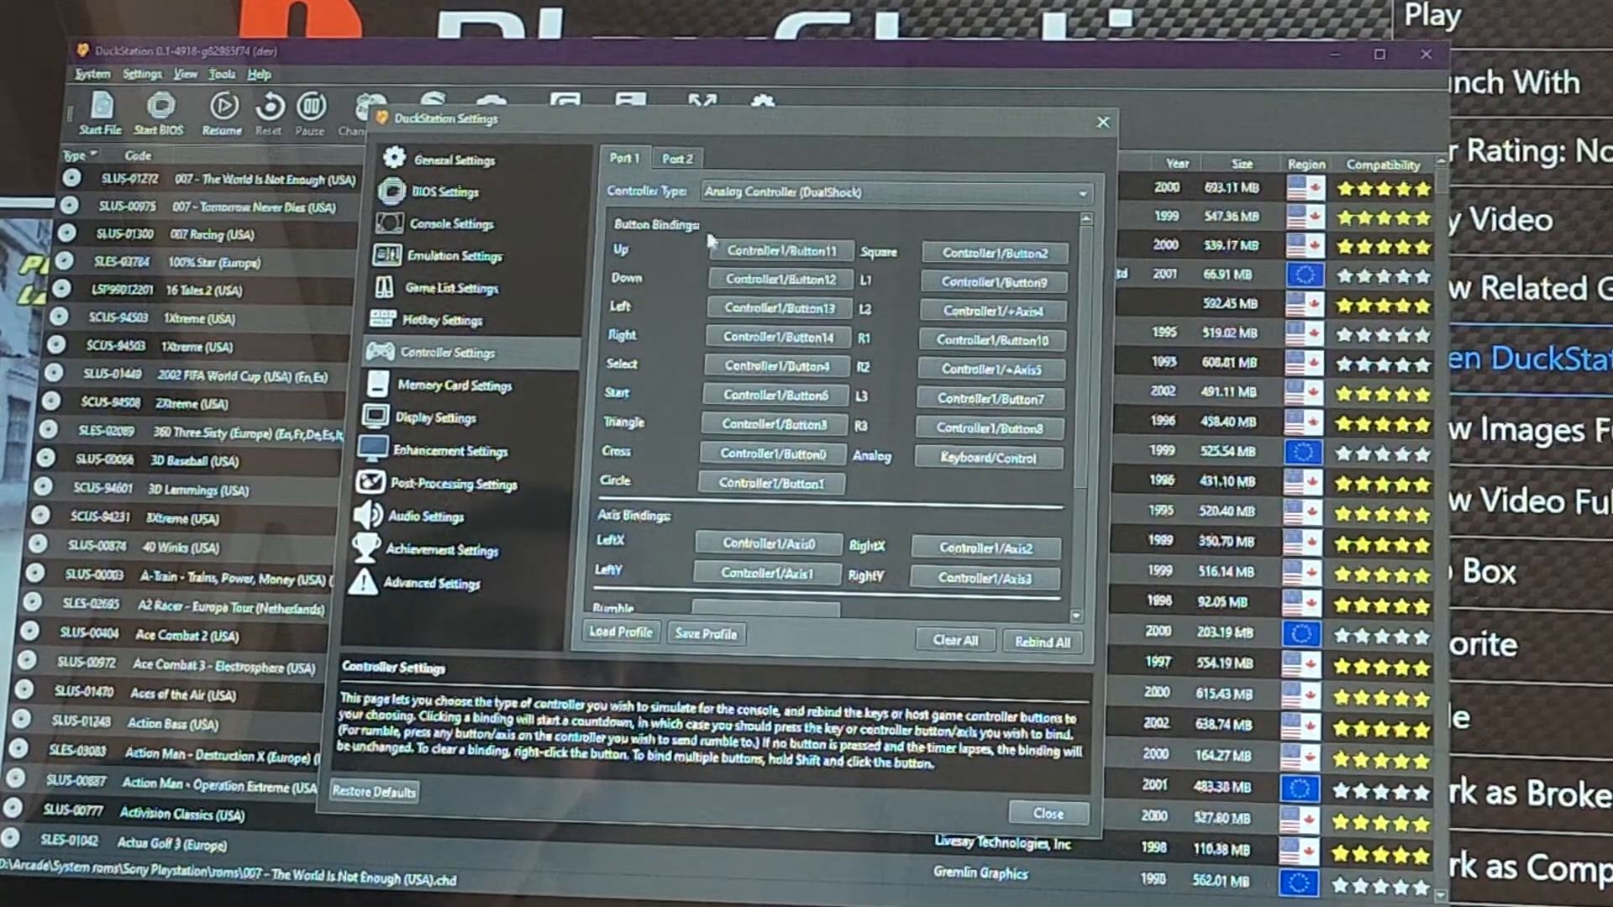
{"action": "mouse_move", "coordinate": [1020, 219]}
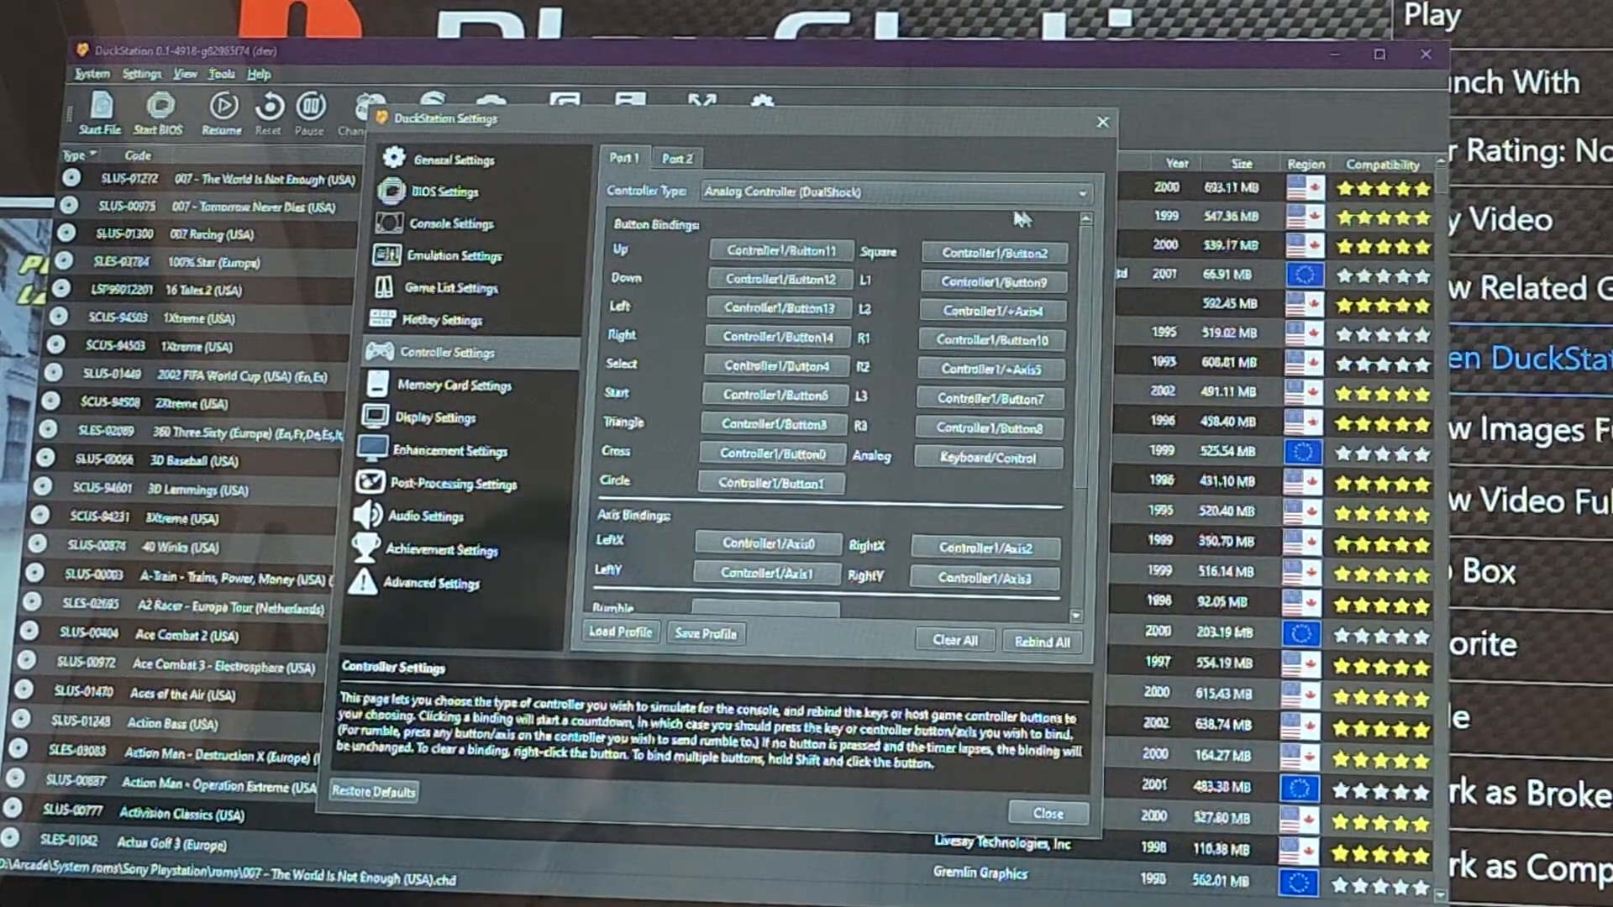
{"action": "left_click", "coordinate": [1082, 191]}
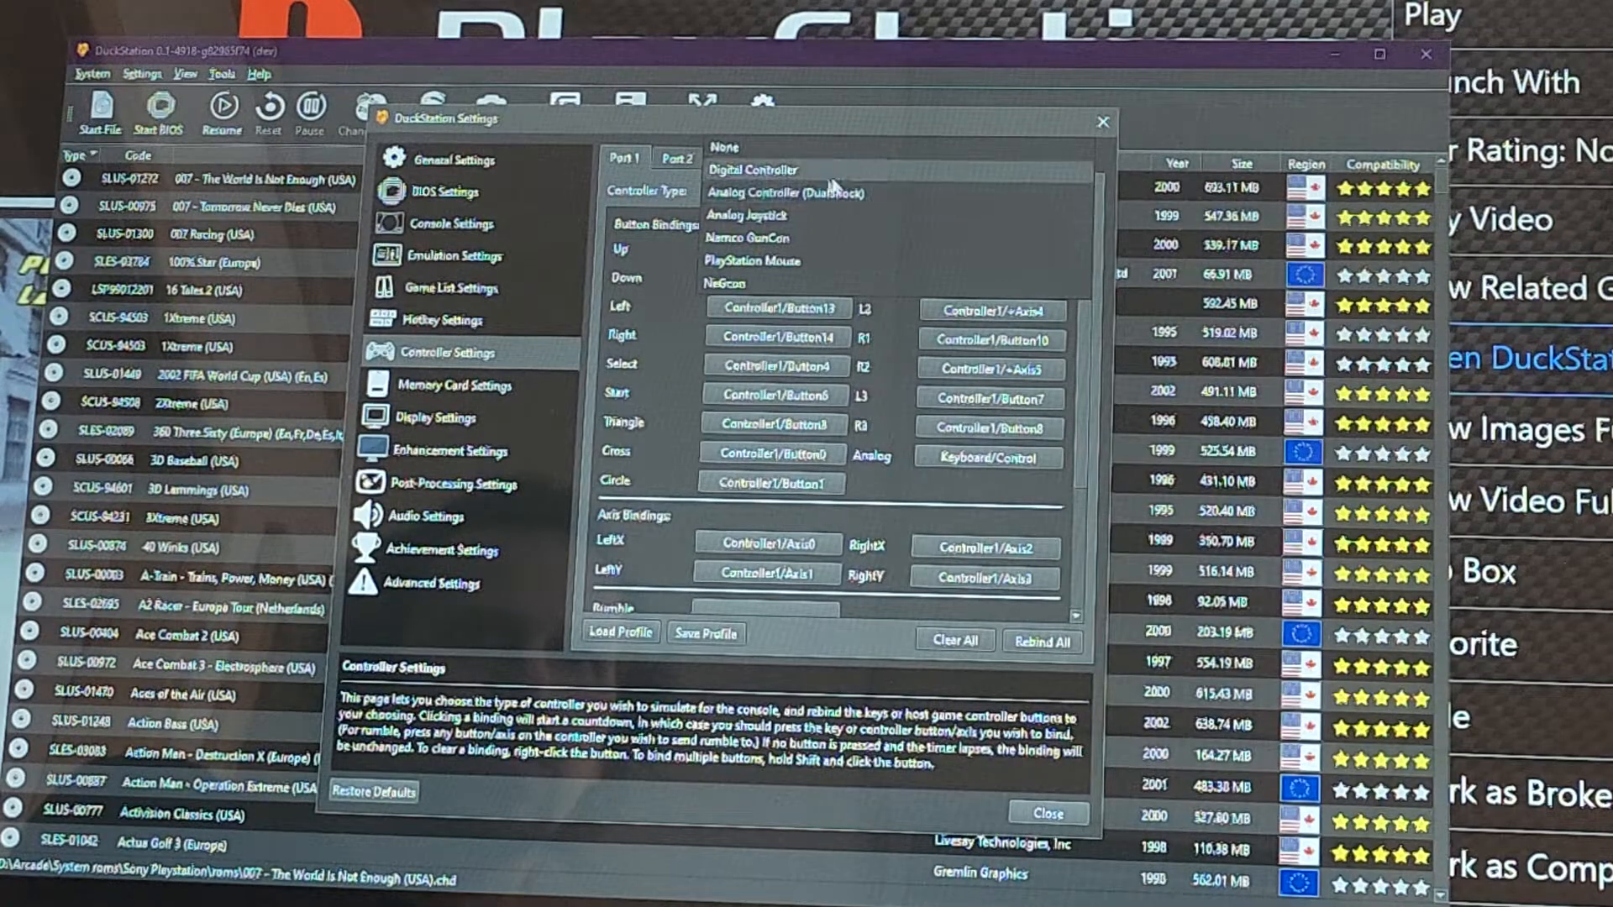
{"action": "mouse_move", "coordinate": [780, 191]}
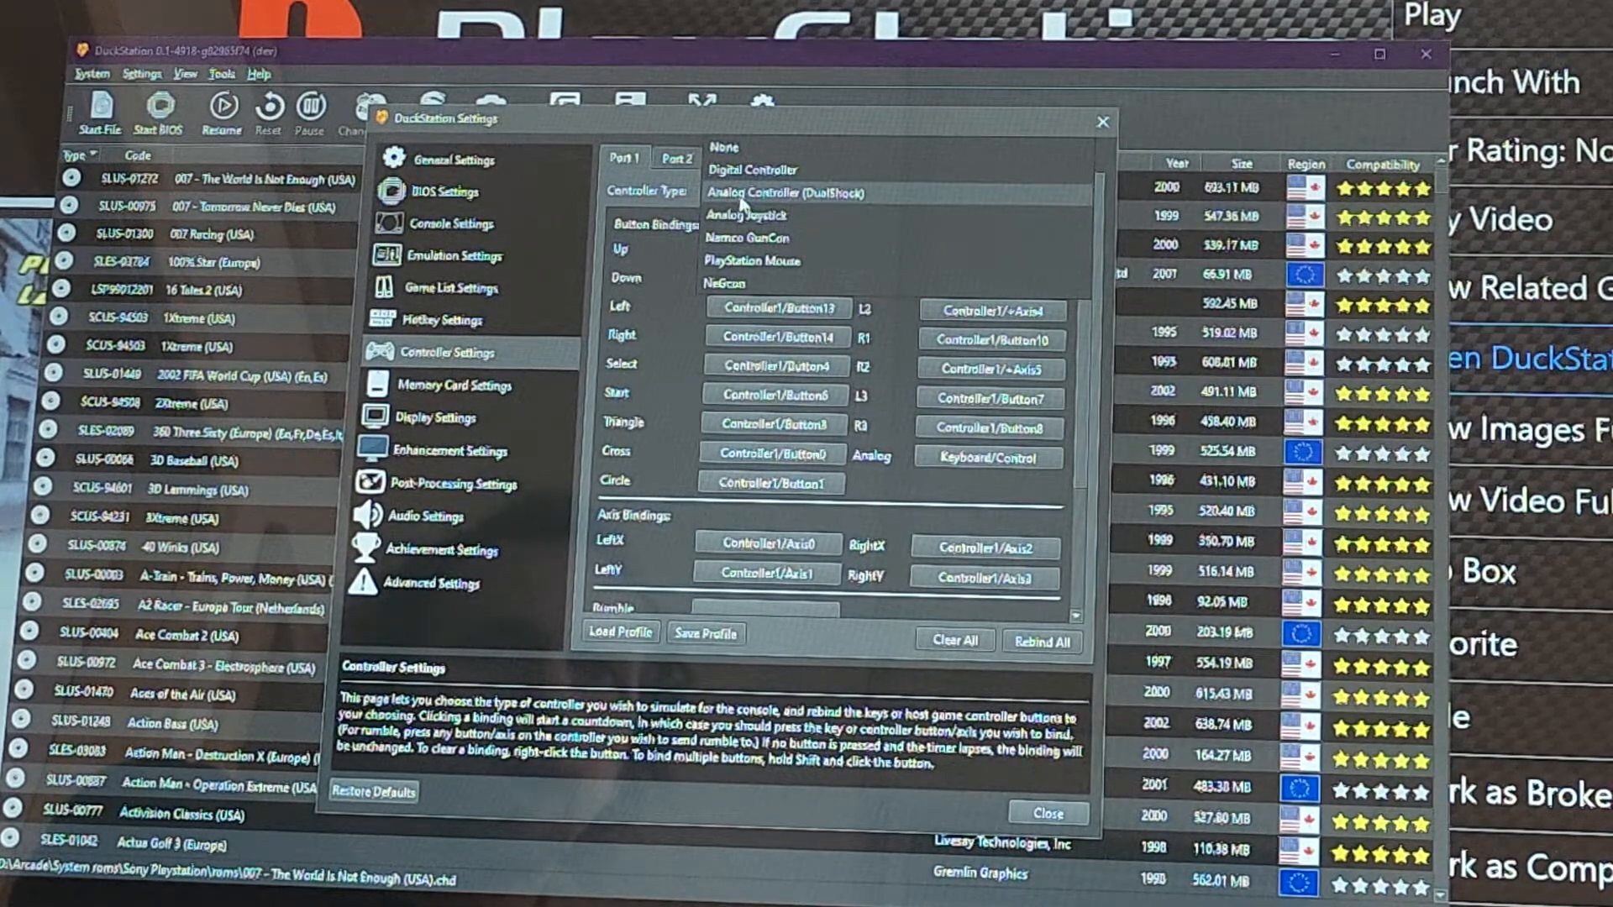
{"action": "mouse_move", "coordinate": [803, 203]}
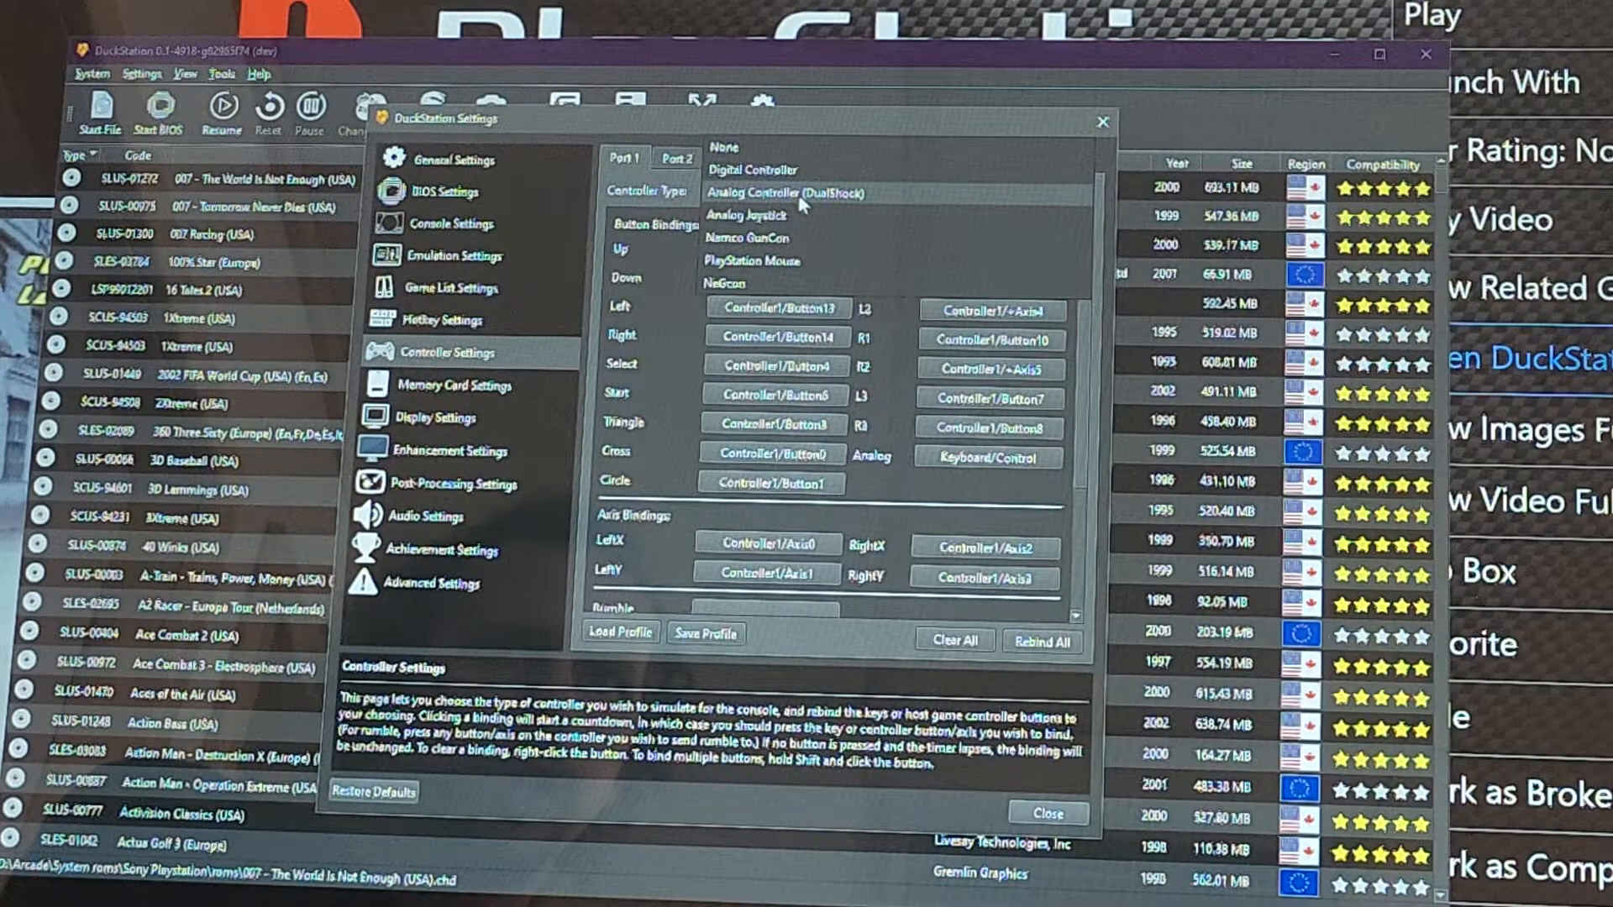
{"action": "left_click", "coordinate": [781, 192]}
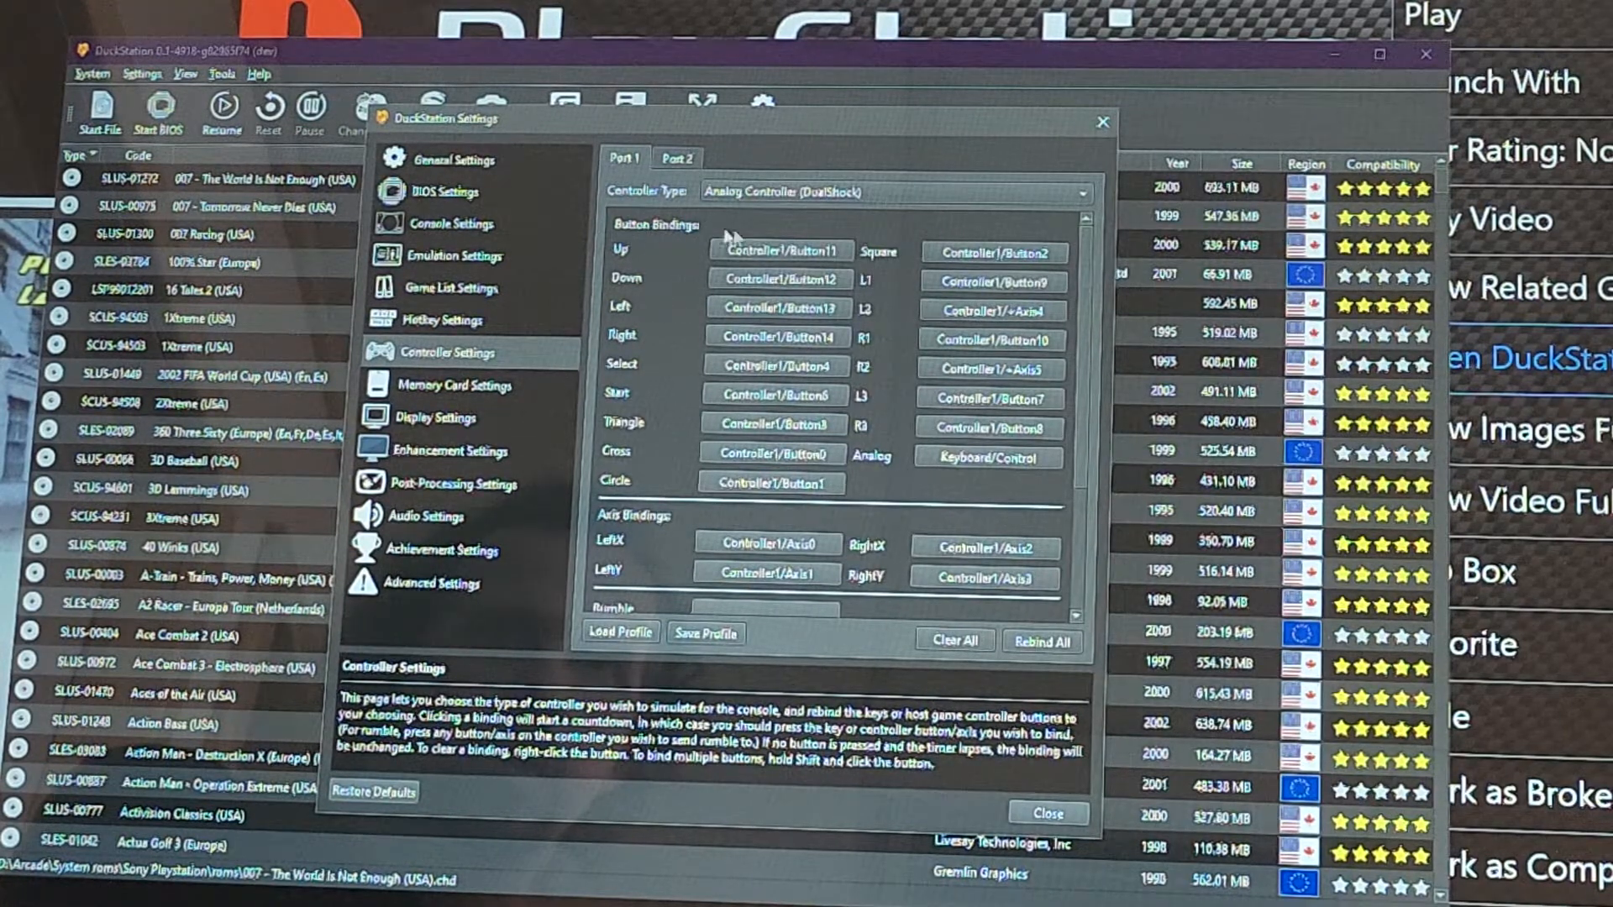
{"action": "mouse_move", "coordinate": [804, 262]}
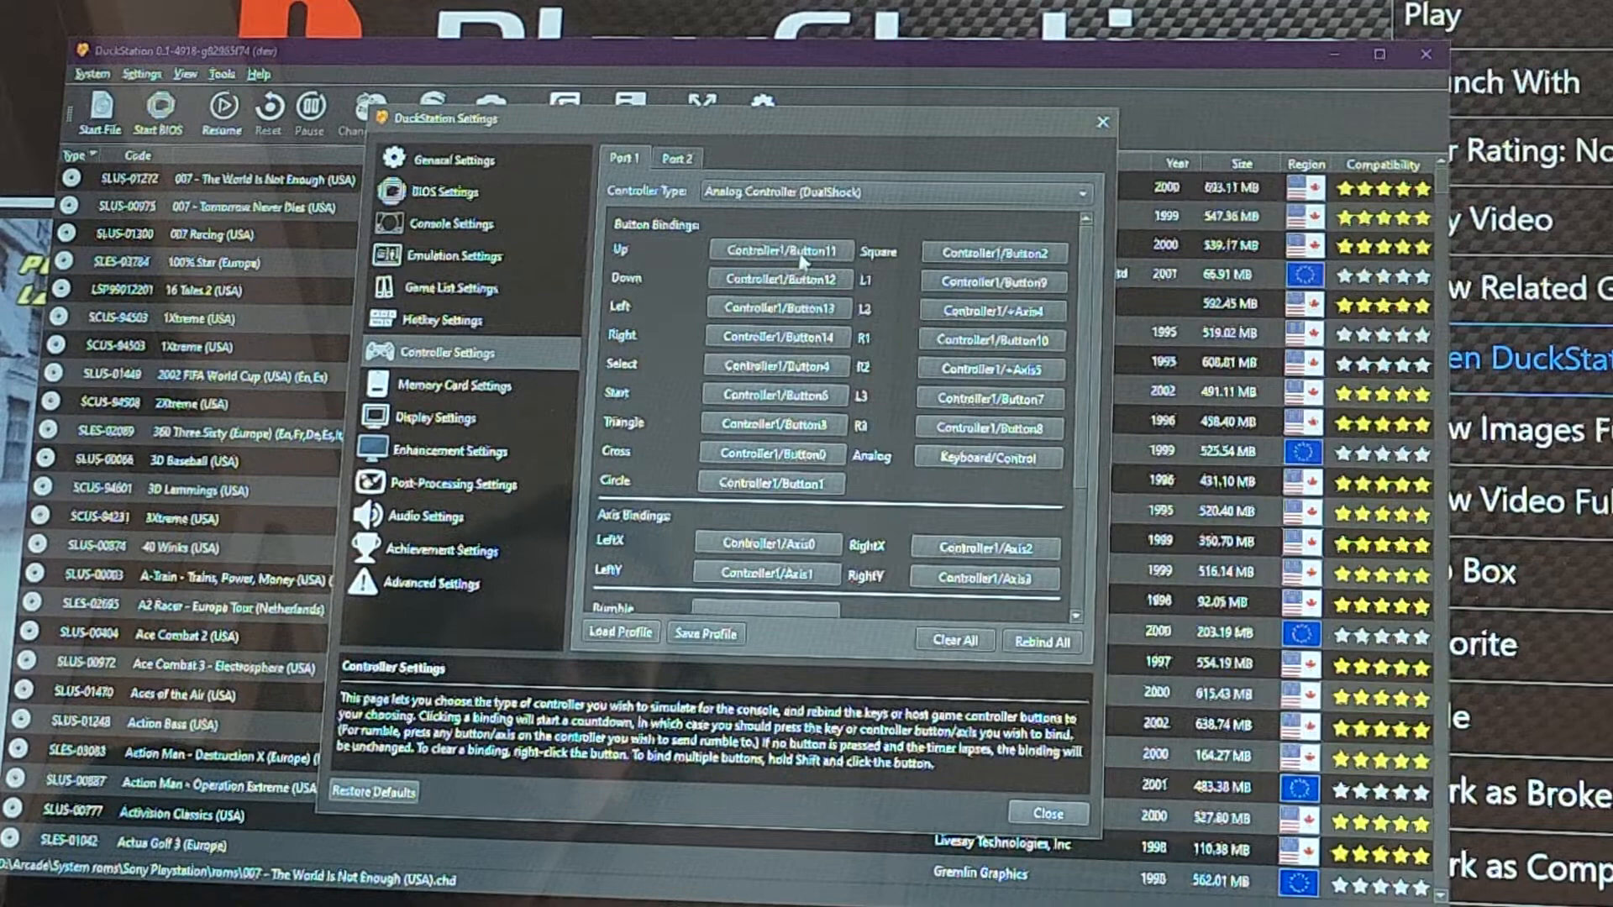
{"action": "mouse_move", "coordinate": [645, 295]}
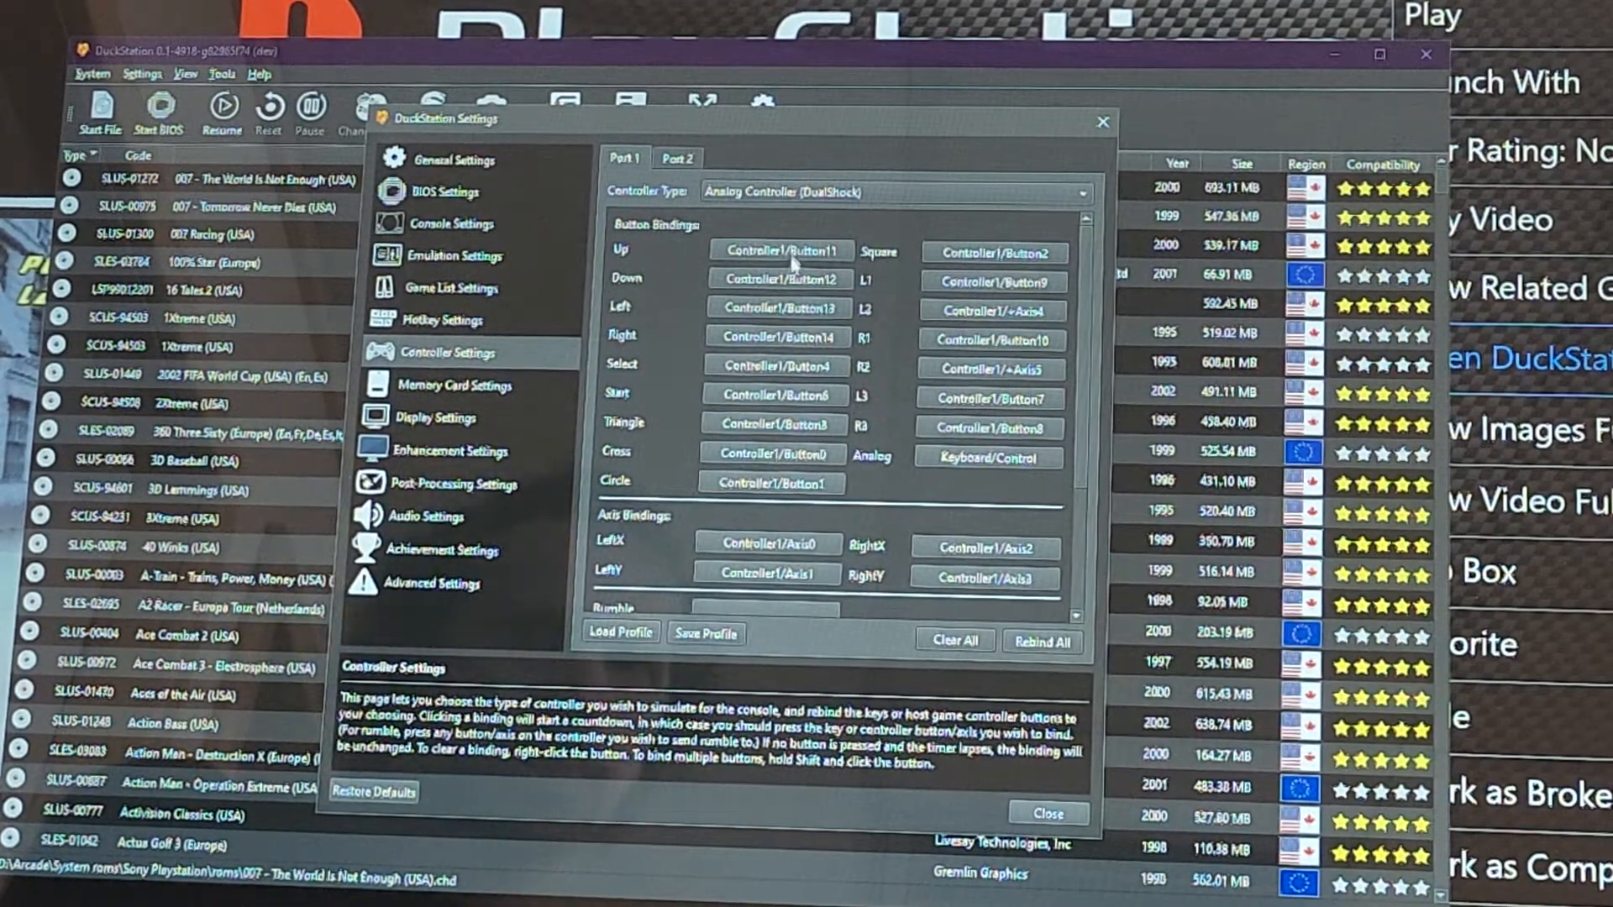
{"action": "mouse_move", "coordinate": [785, 257]}
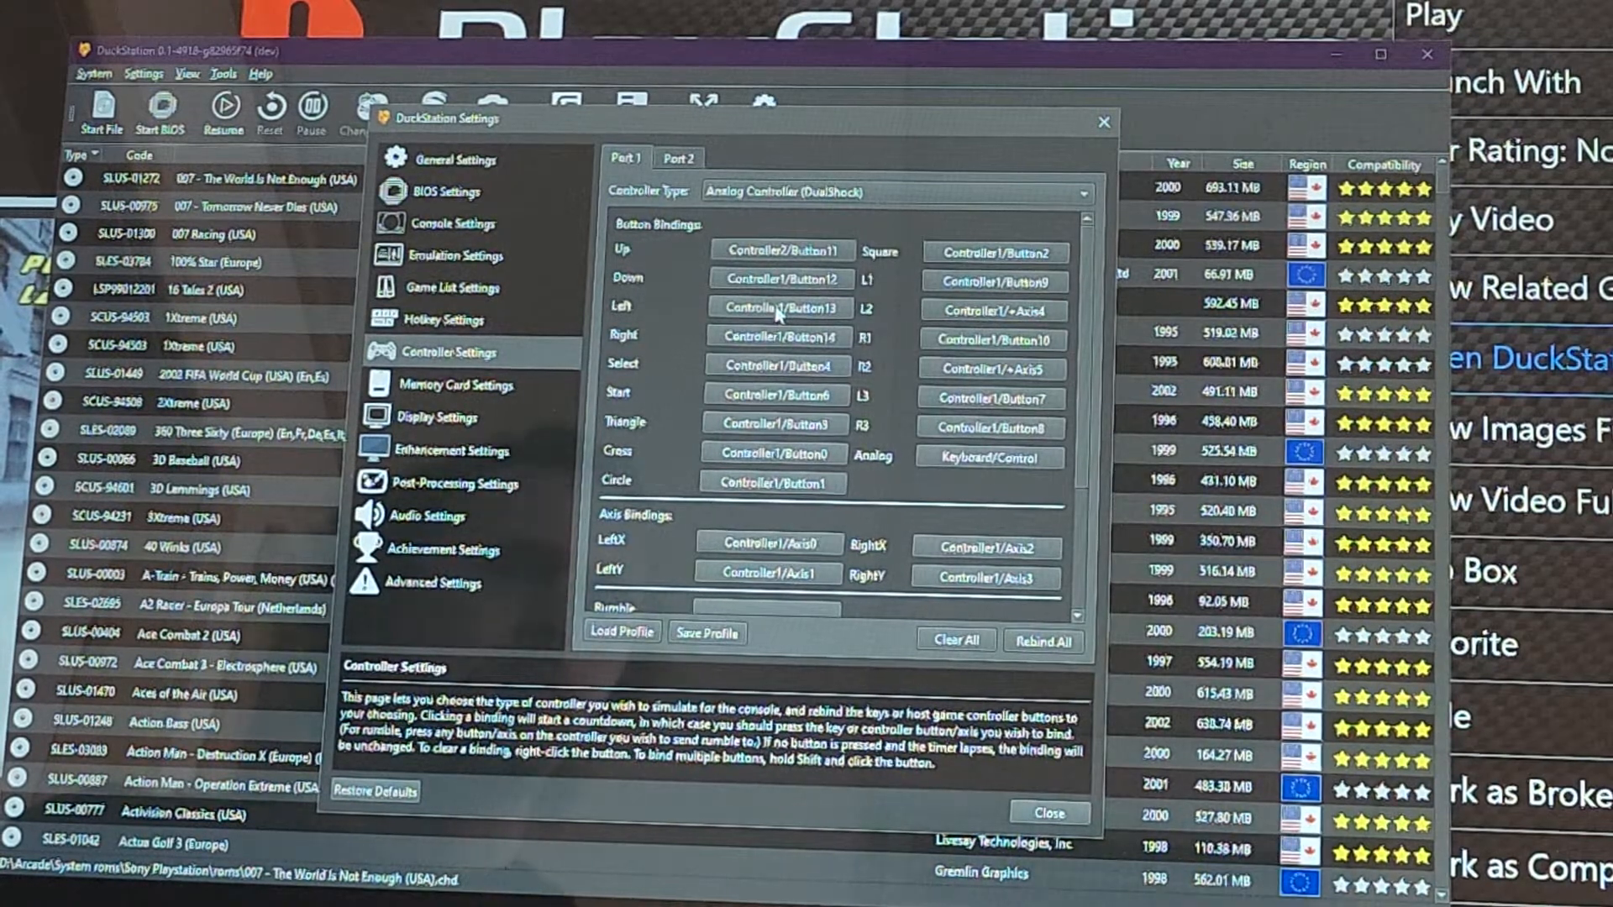
{"action": "mouse_move", "coordinate": [757, 328]}
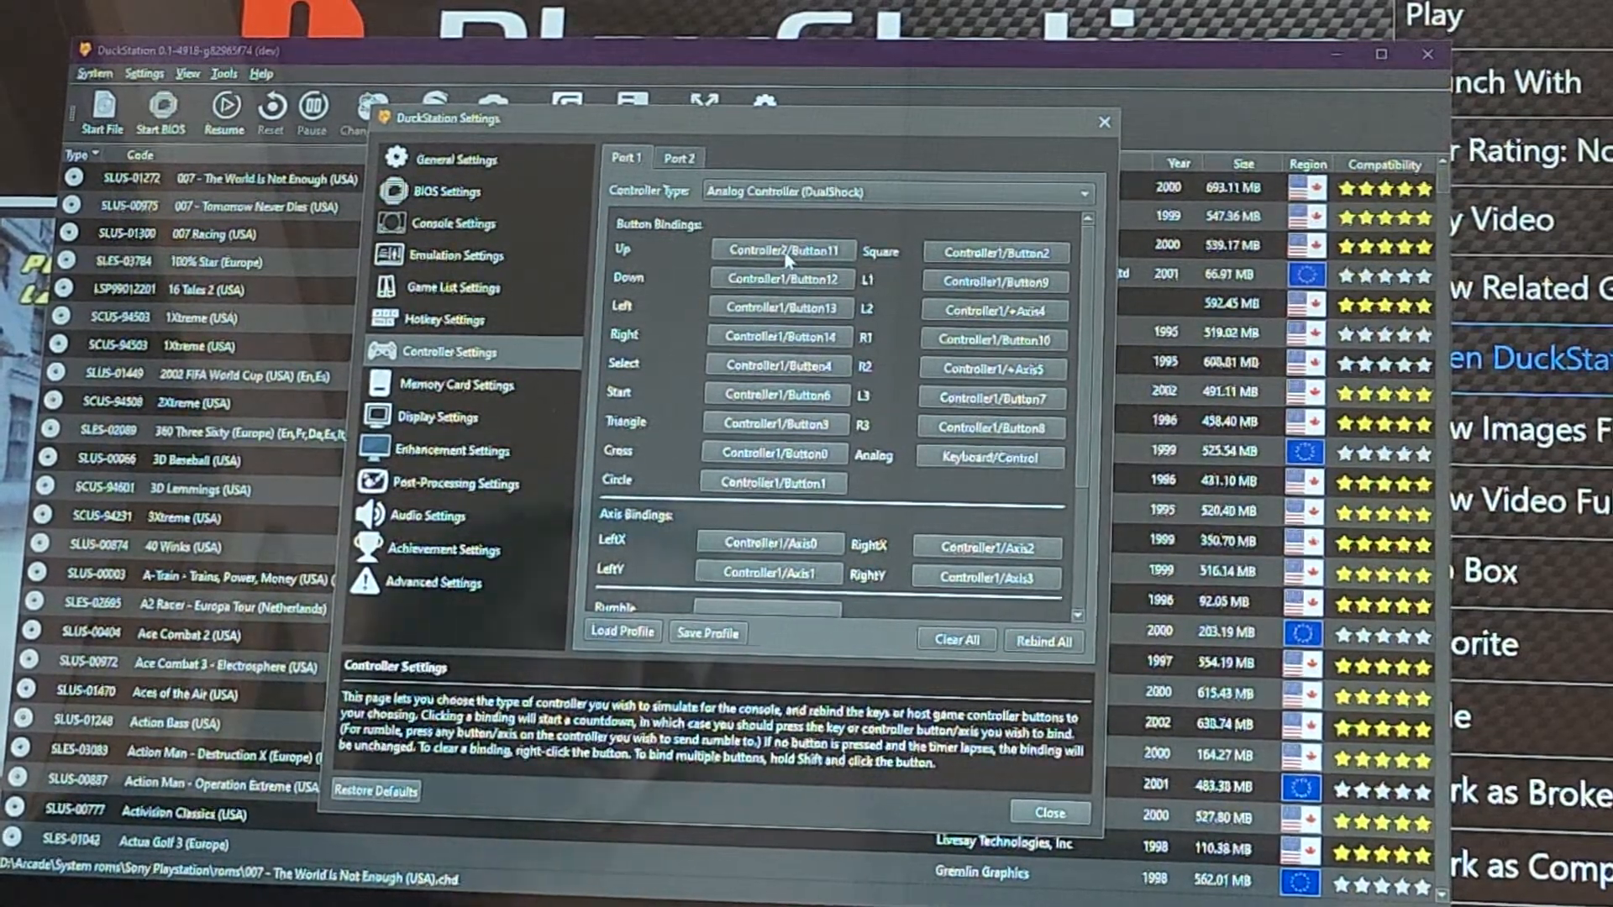
{"action": "left_click", "coordinate": [781, 250]}
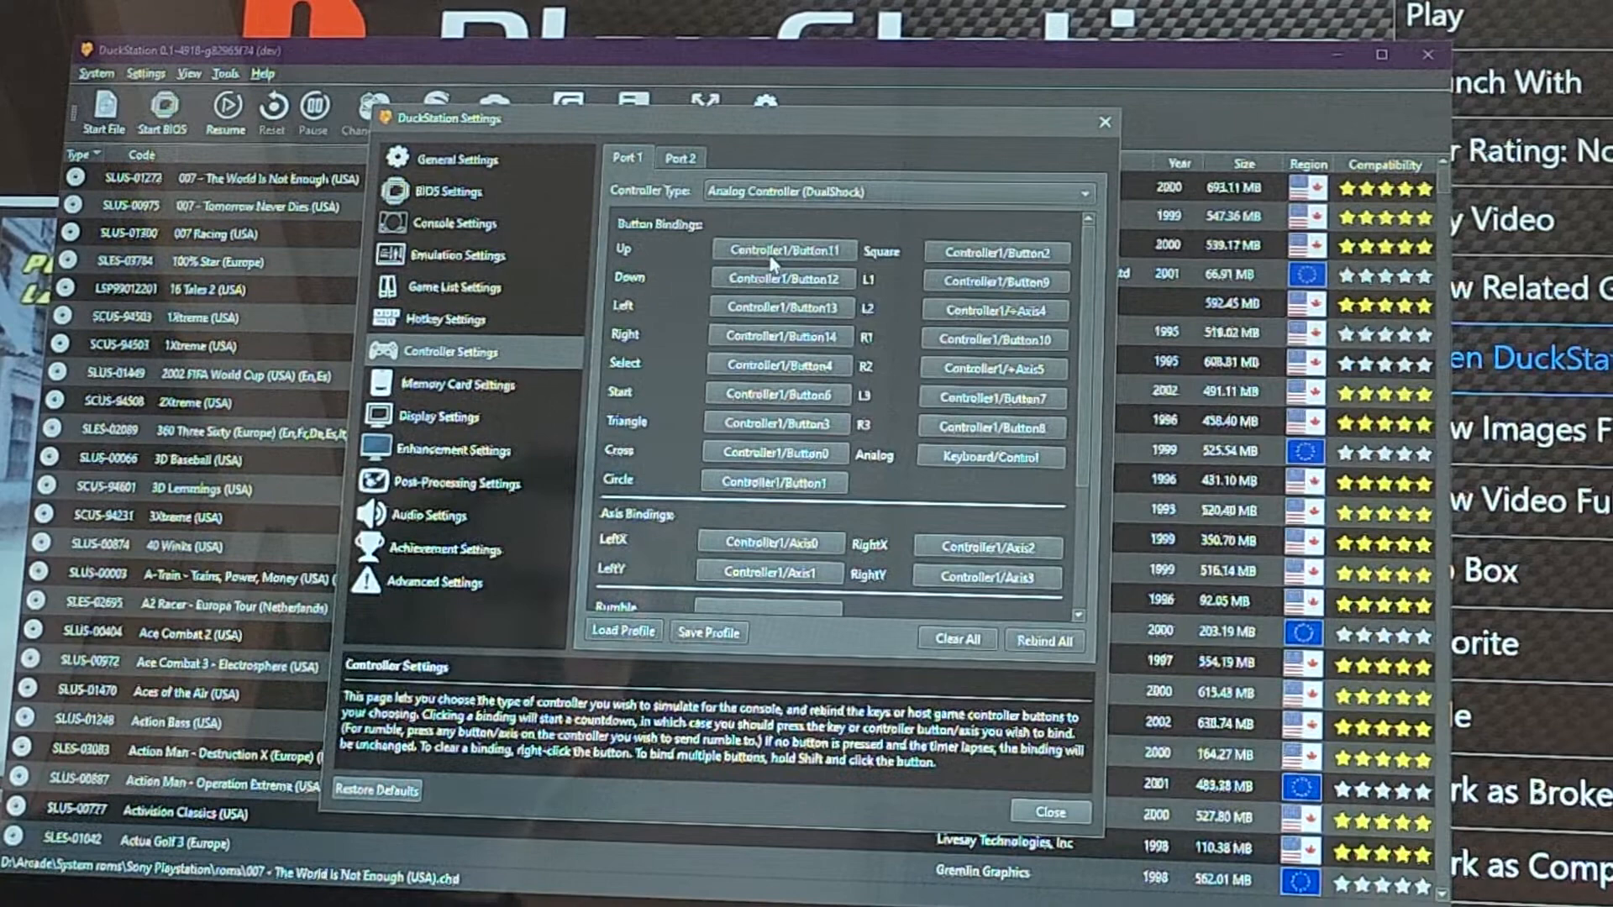
{"action": "mouse_move", "coordinate": [780, 259]}
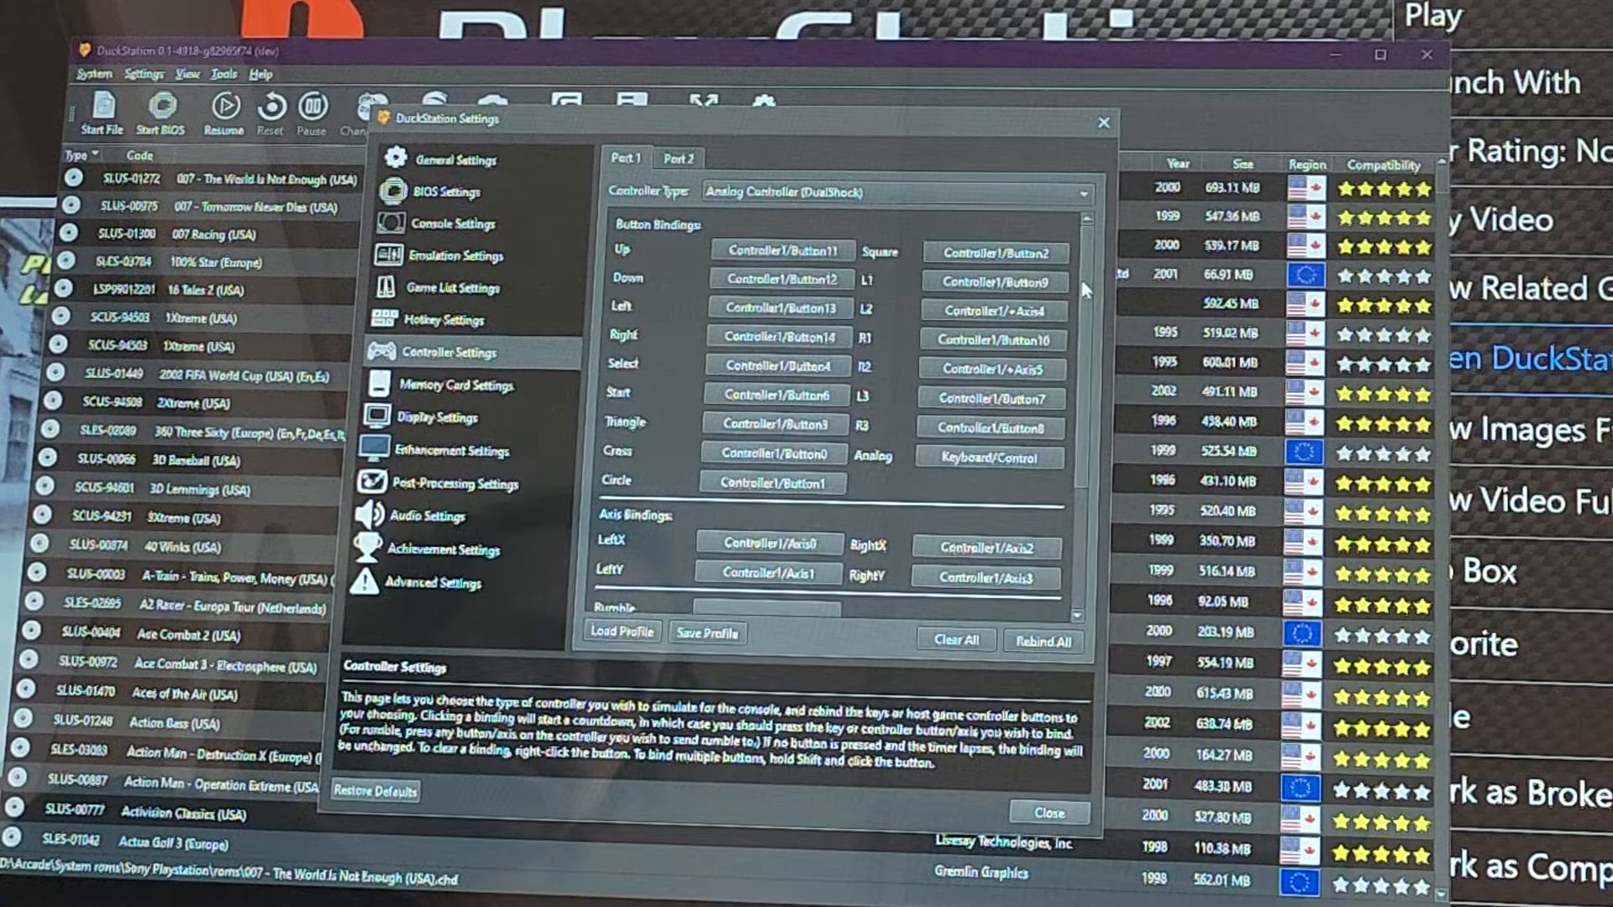
- Bring up the Save Profile list to store Port 1's bindings as xbox 1
{"action": "scroll", "scroll_direction": "down", "scroll_amount": 3}
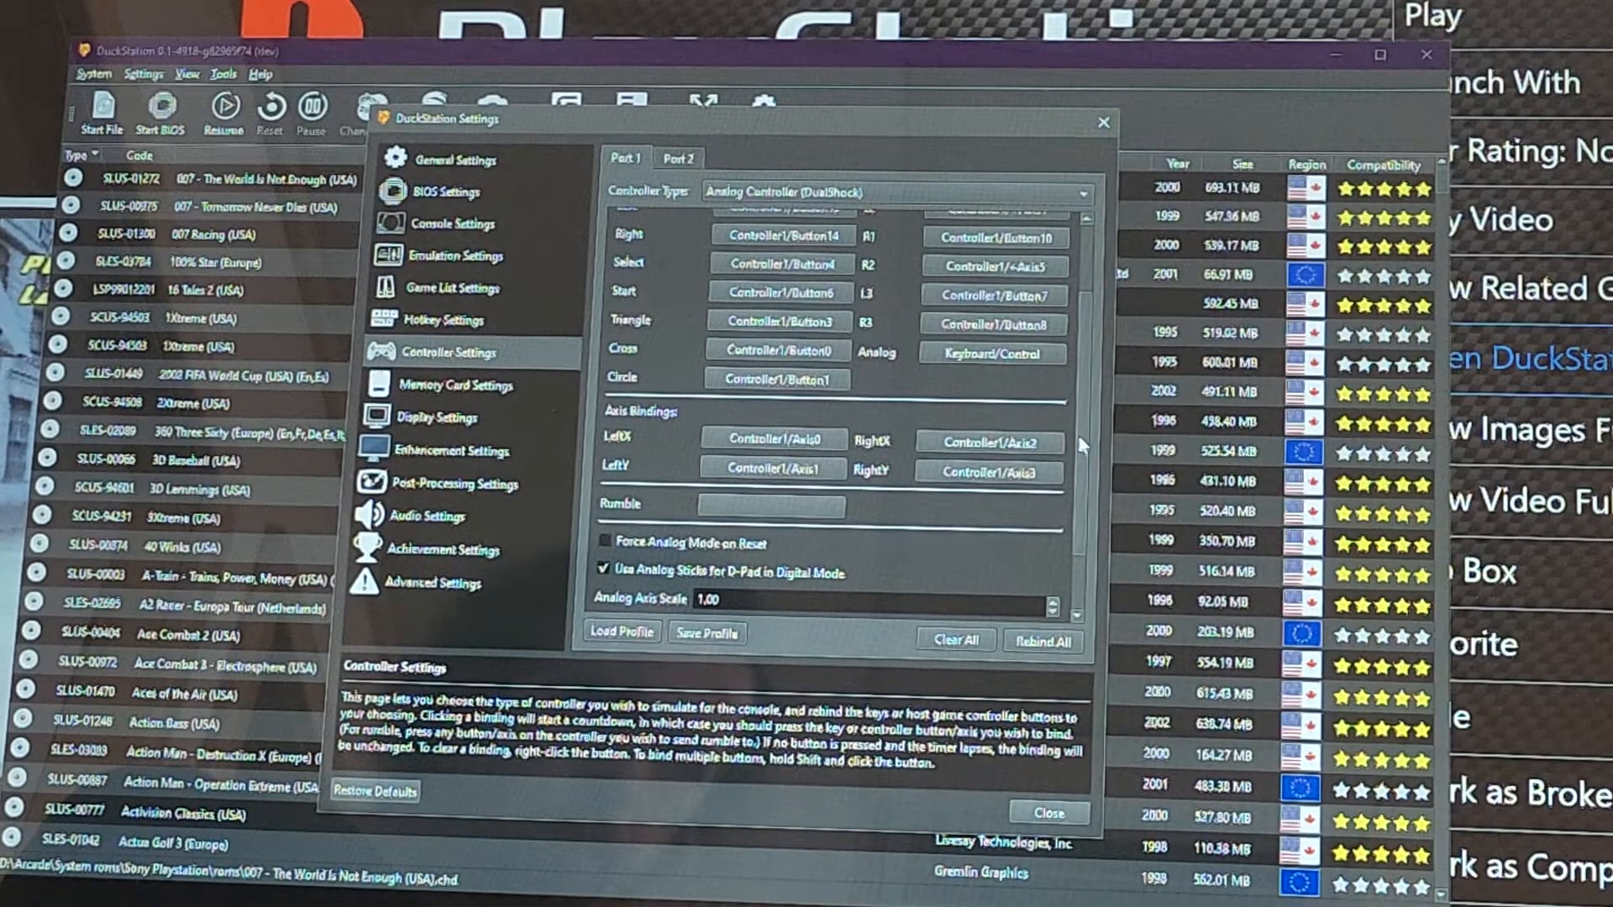
{"action": "scroll", "scroll_direction": "down", "scroll_amount": 3}
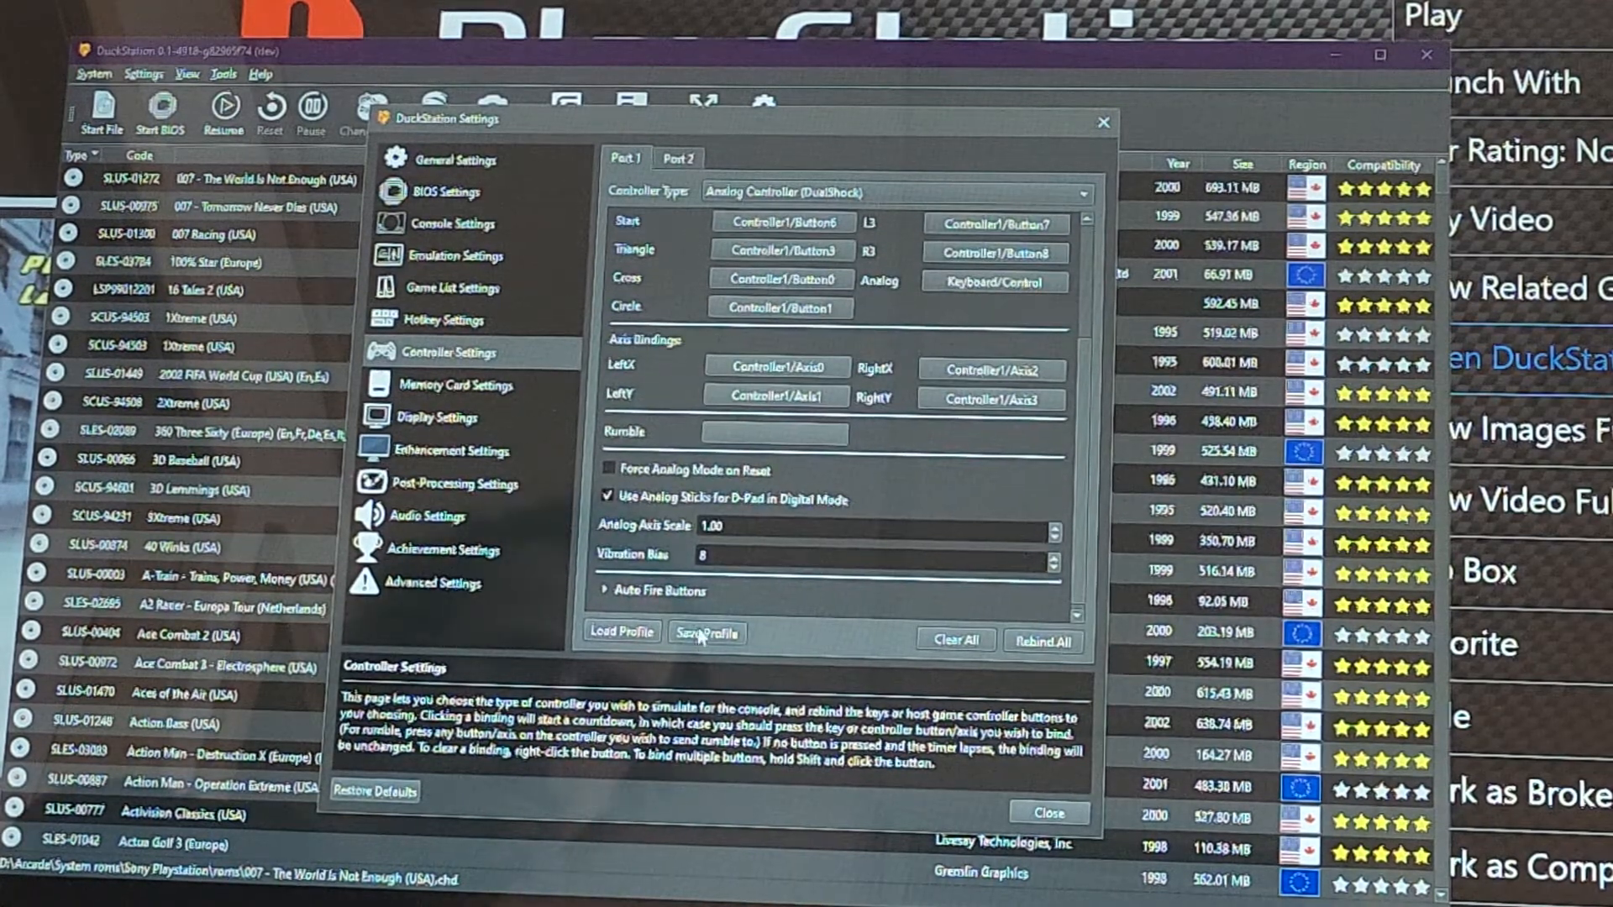
{"action": "left_click", "coordinate": [704, 632]}
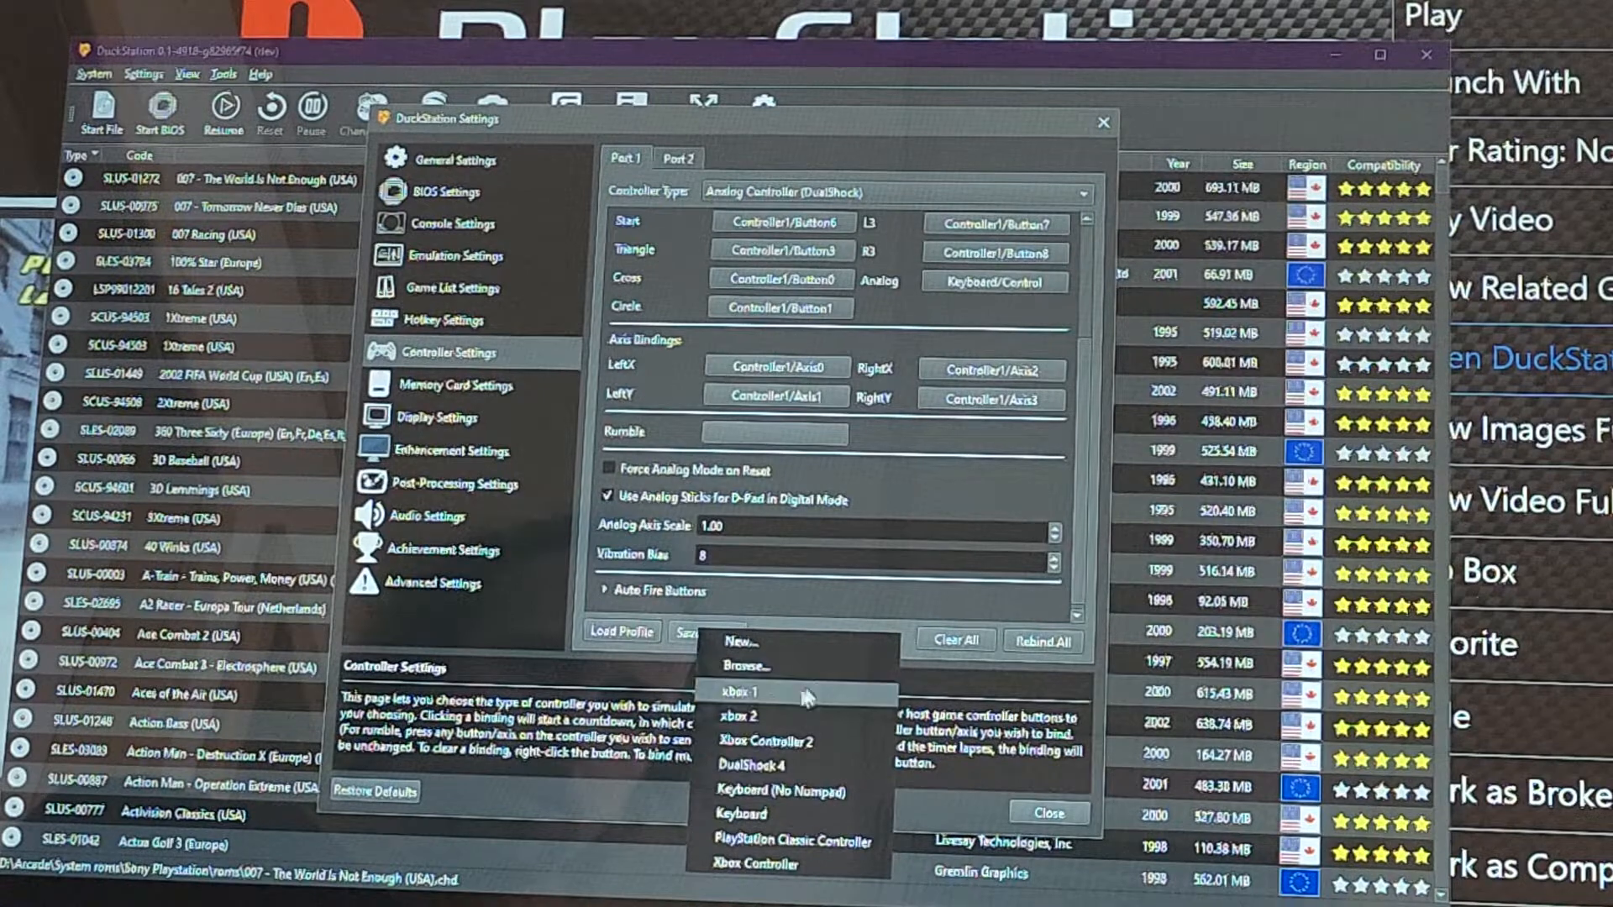
{"action": "mouse_move", "coordinate": [760, 702]}
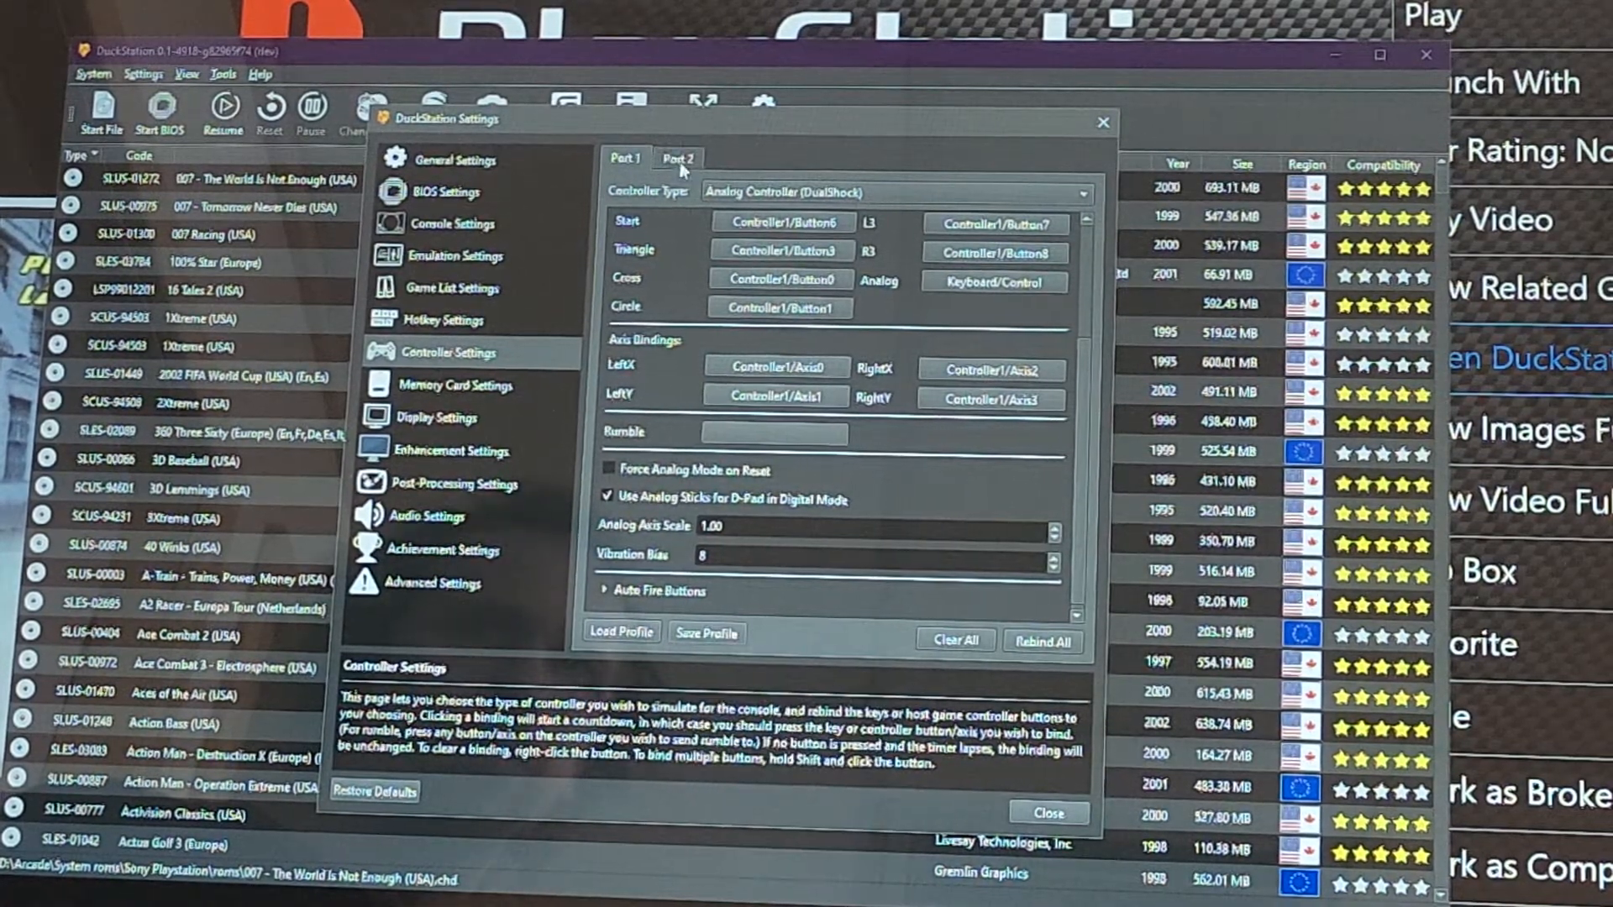
- Review Port 2's Controller2 bindings, then close the settings back to the game list
{"action": "left_click", "coordinate": [678, 158]}
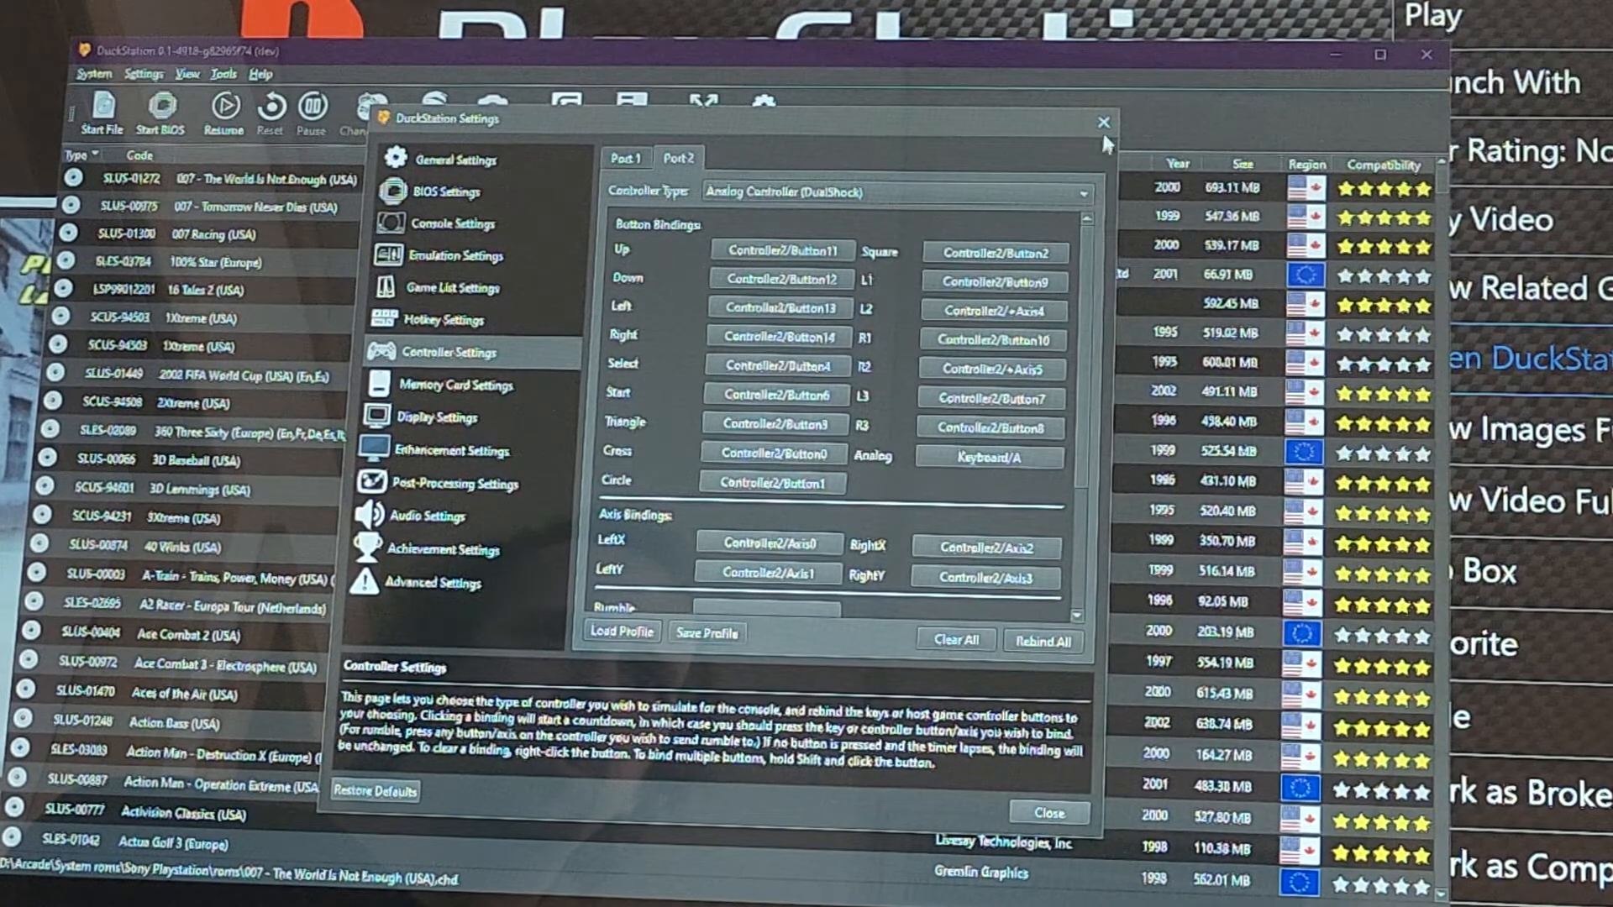
{"action": "left_click", "coordinate": [1102, 121]}
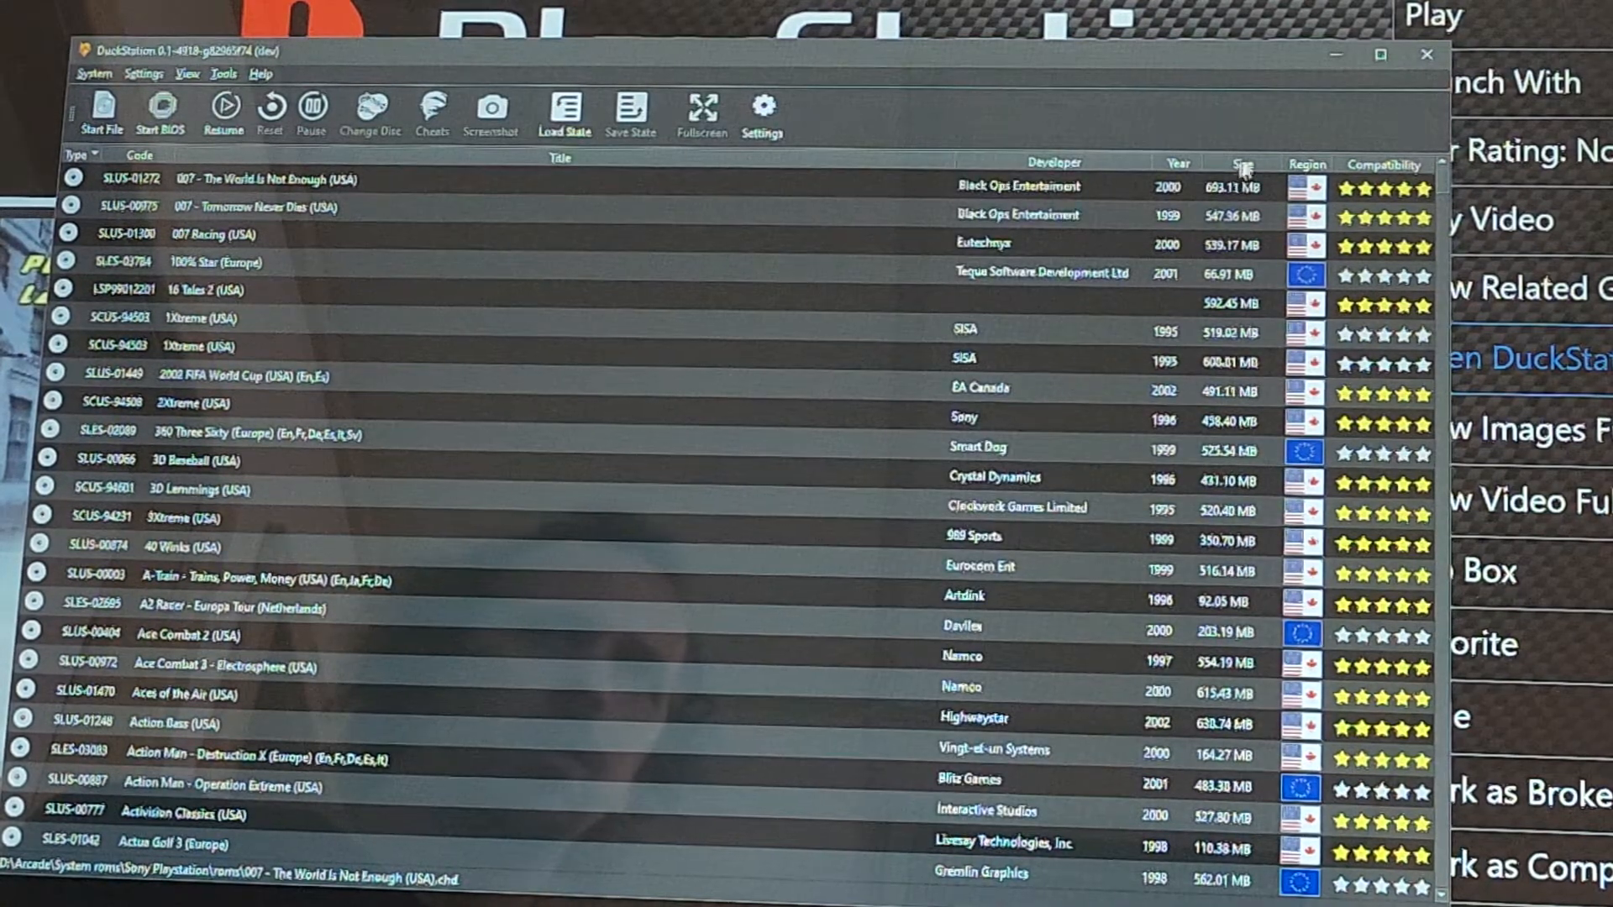